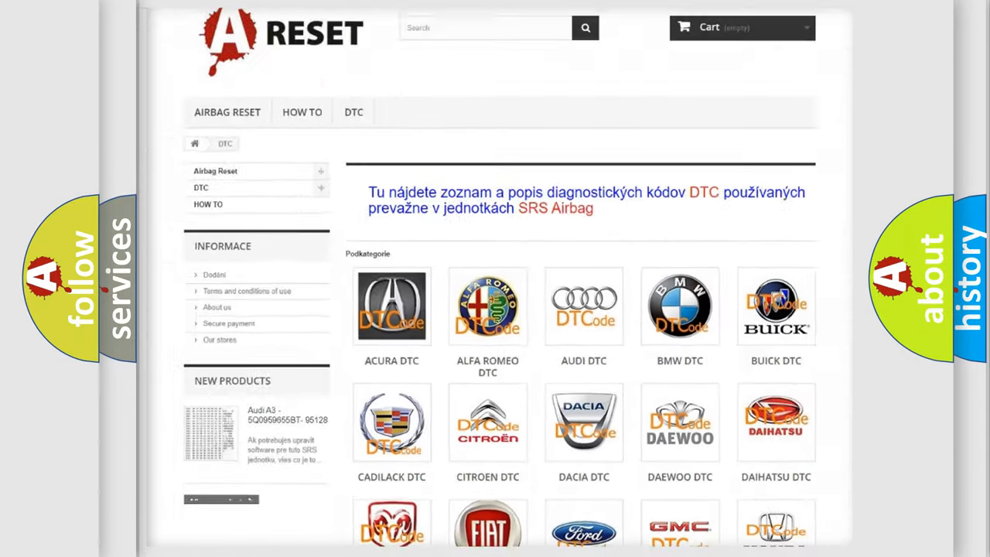
Open the Saturn DTC page and scan its trouble-code grid, returning to the top
scroll("down", 3)
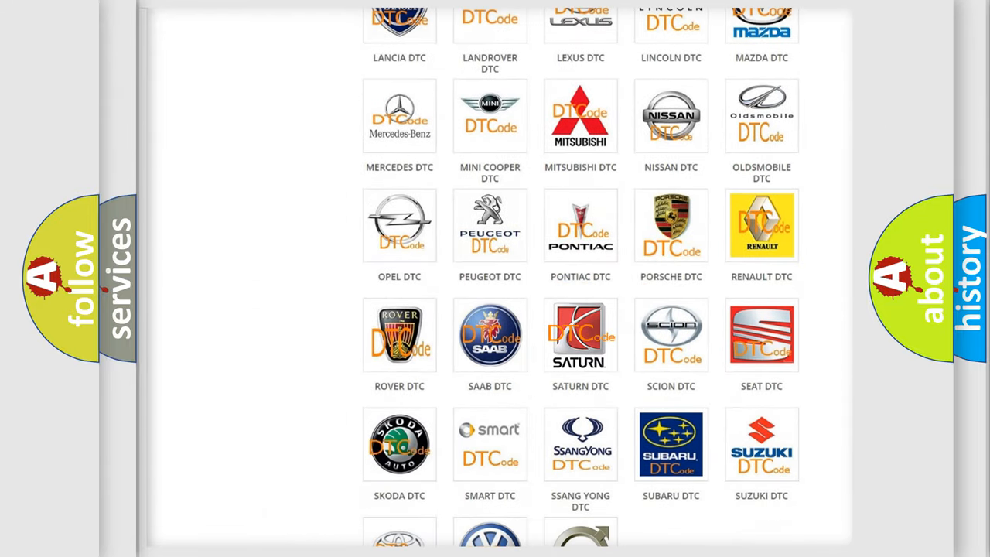
left_click(580, 334)
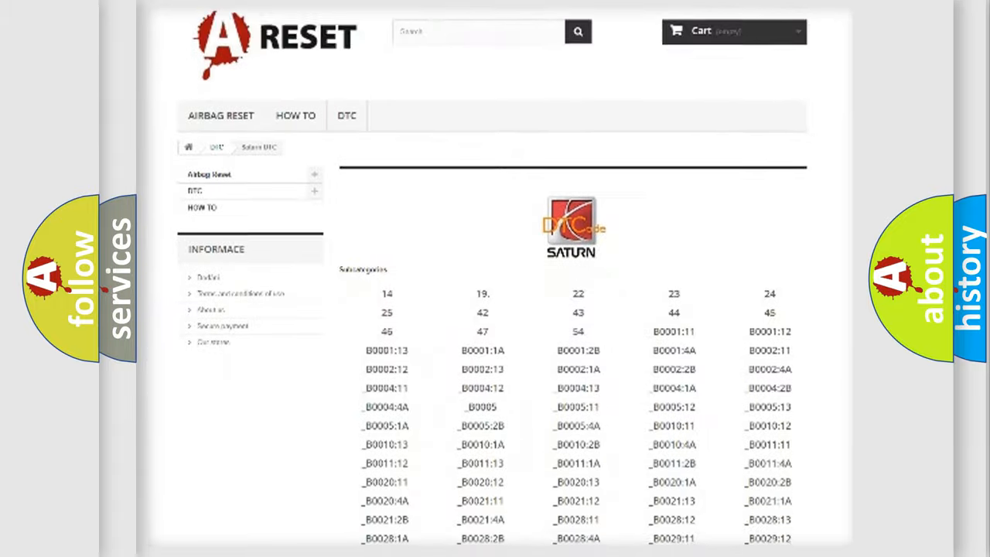
scroll("down", 3)
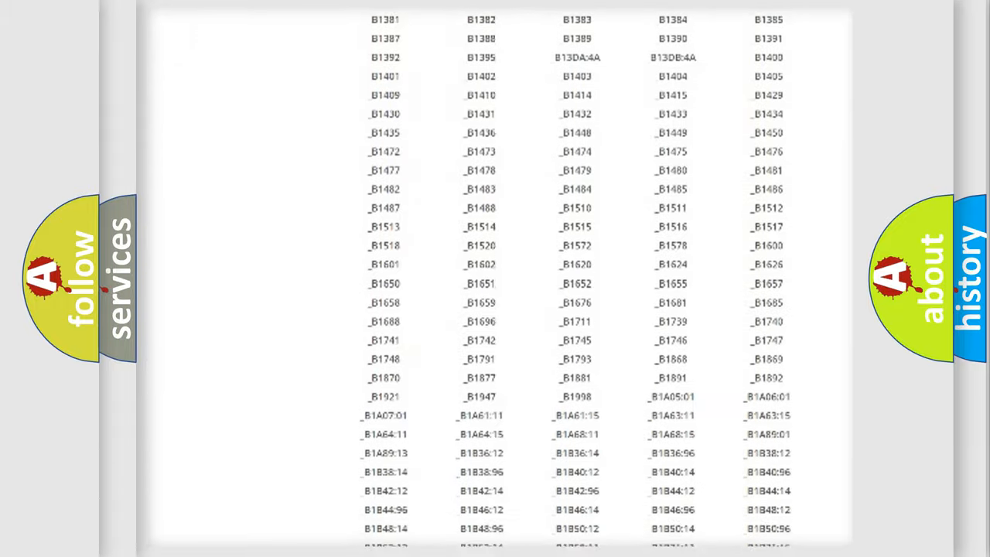
scroll("up", 3)
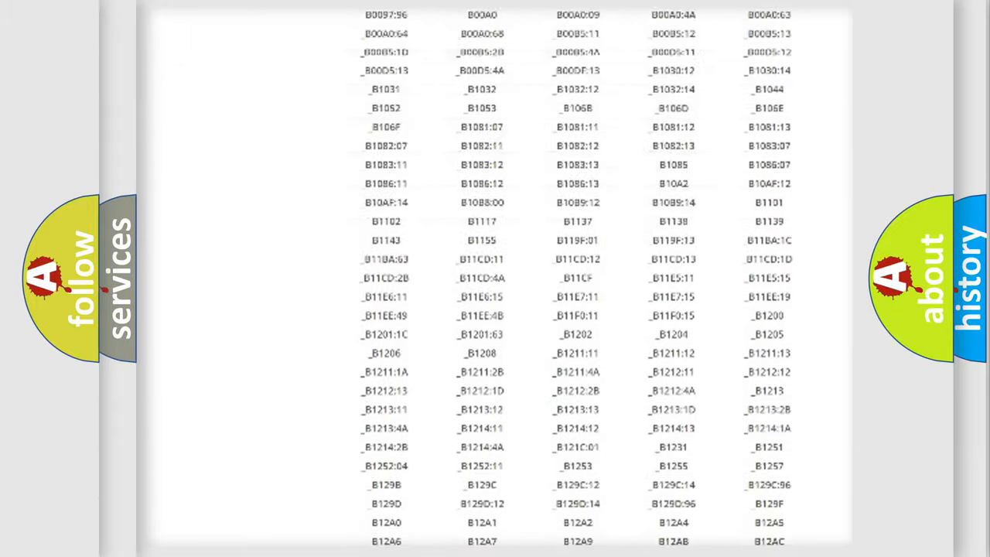
scroll("up", 3)
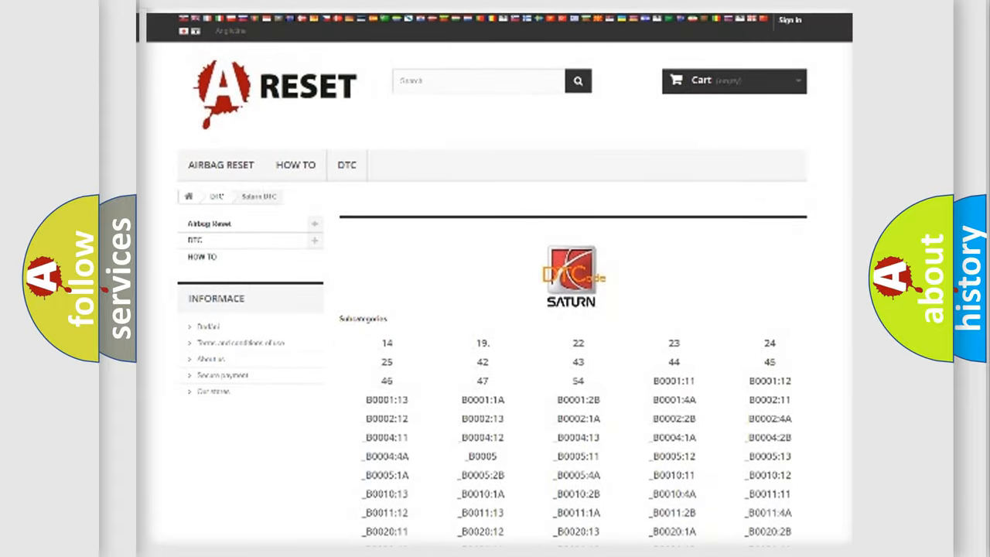